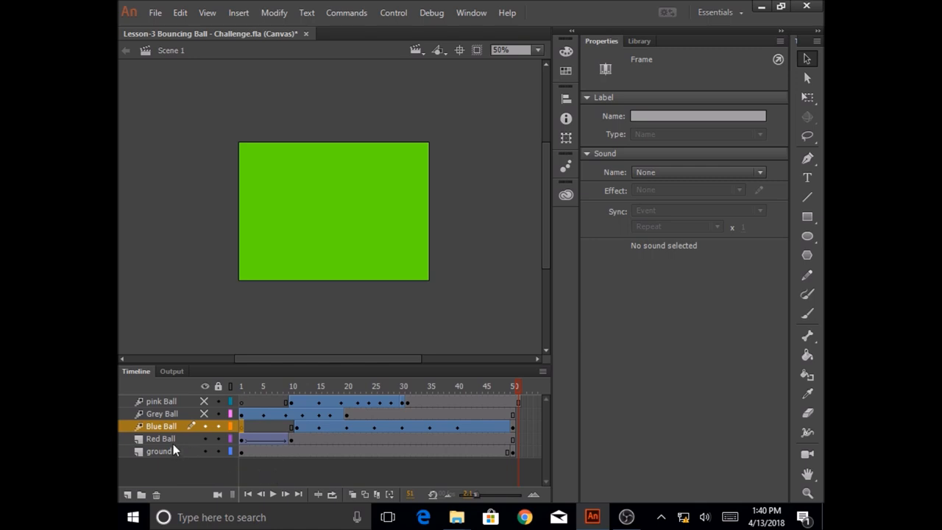
Step: Hide the Red Ball layer and play back the animation to preview
left_click(160, 438)
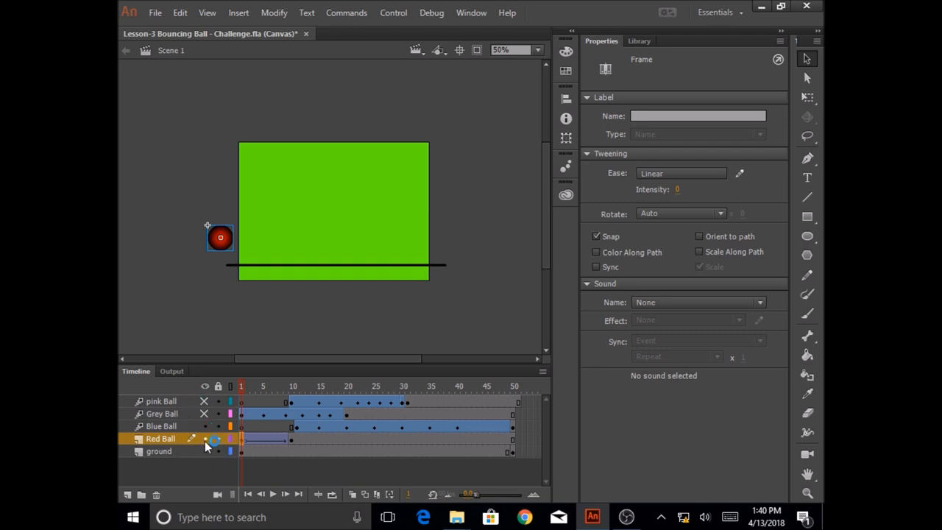
left_click(204, 438)
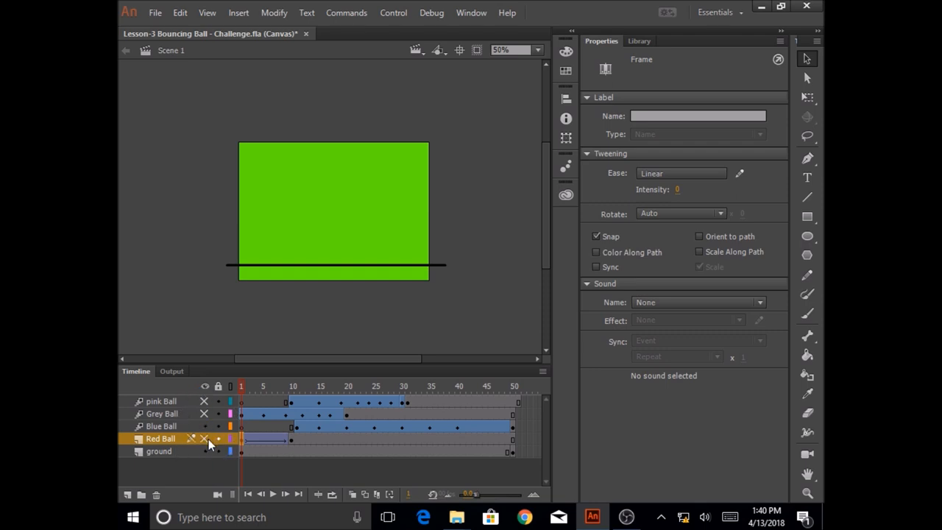
mouse_move(430, 264)
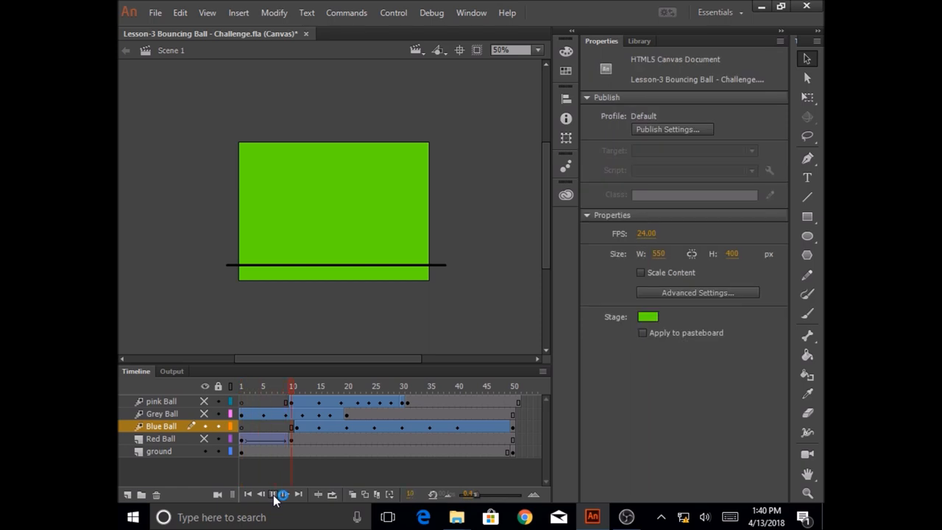
left_click(284, 494)
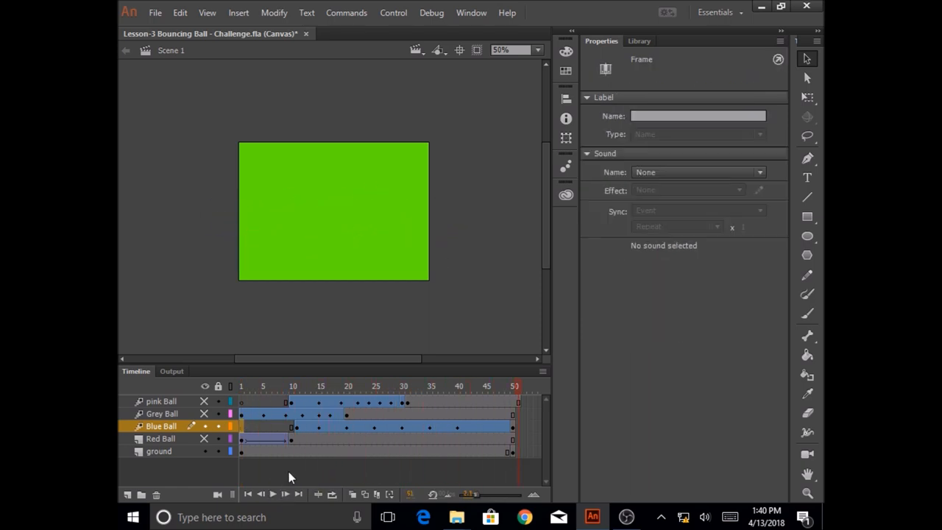
Step: Go to the Blue Ball tween's ground-contact frames around 15 with the Free Transform Tool active
left_click(319, 385)
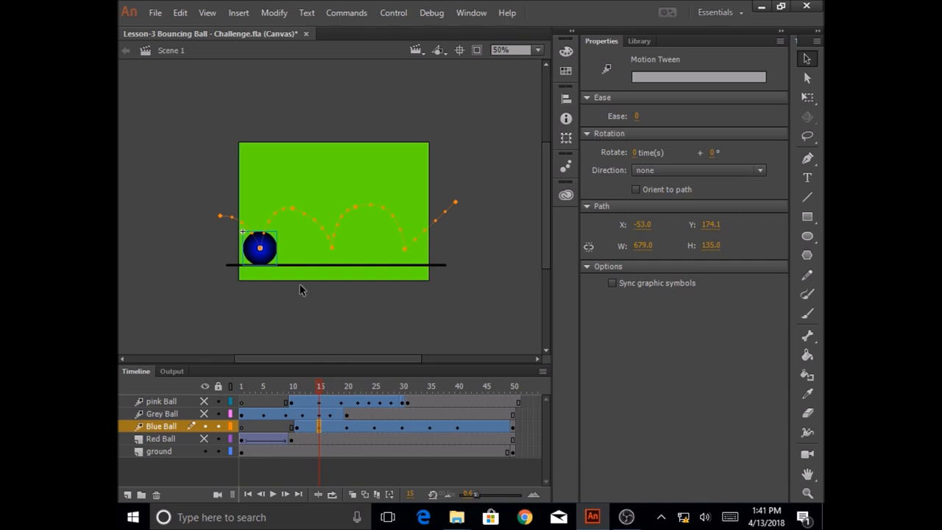
mouse_move(263, 260)
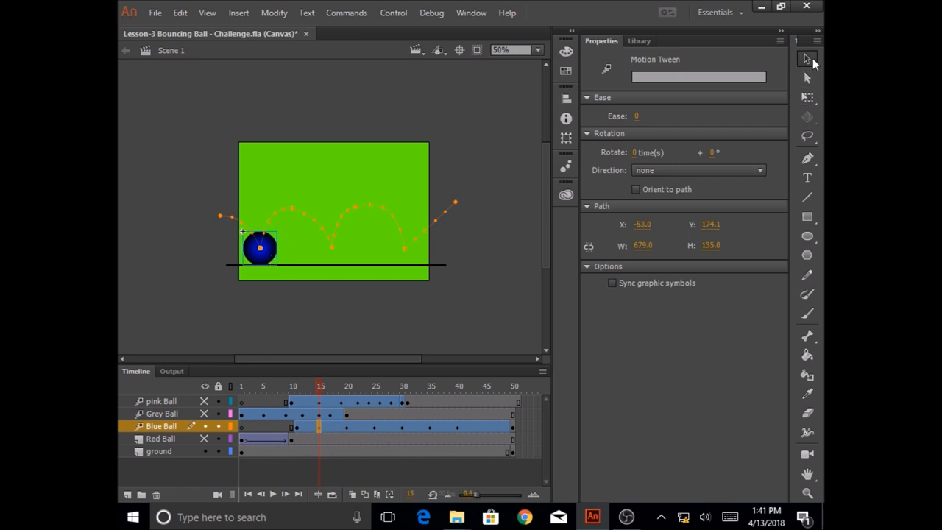
mouse_move(807, 96)
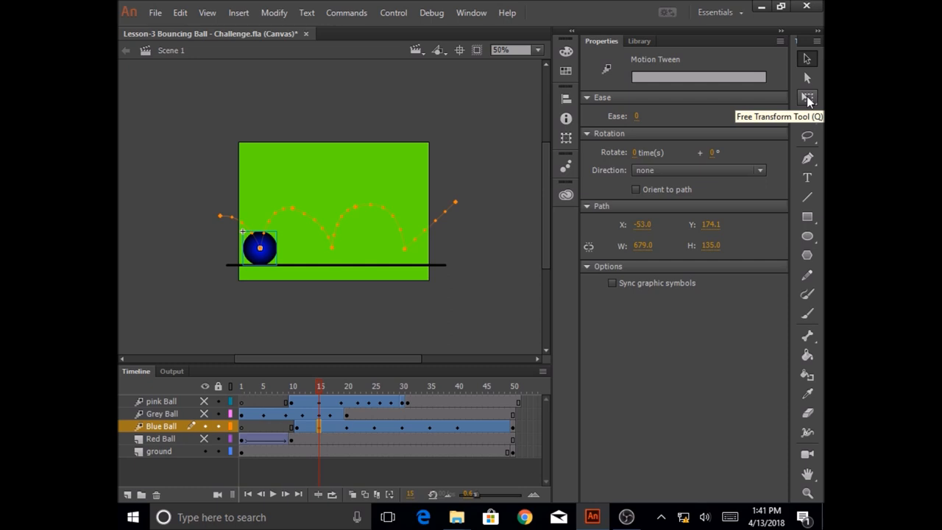
left_click(260, 248)
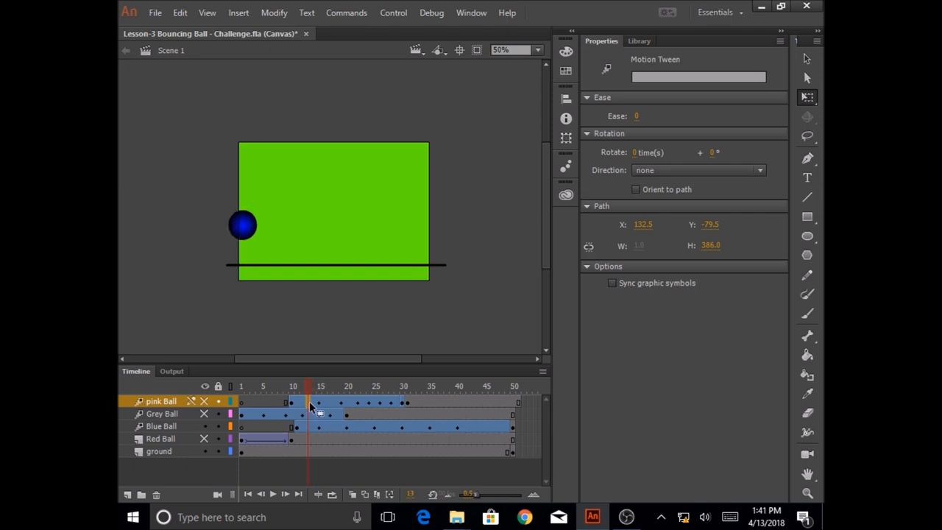
left_click(315, 386)
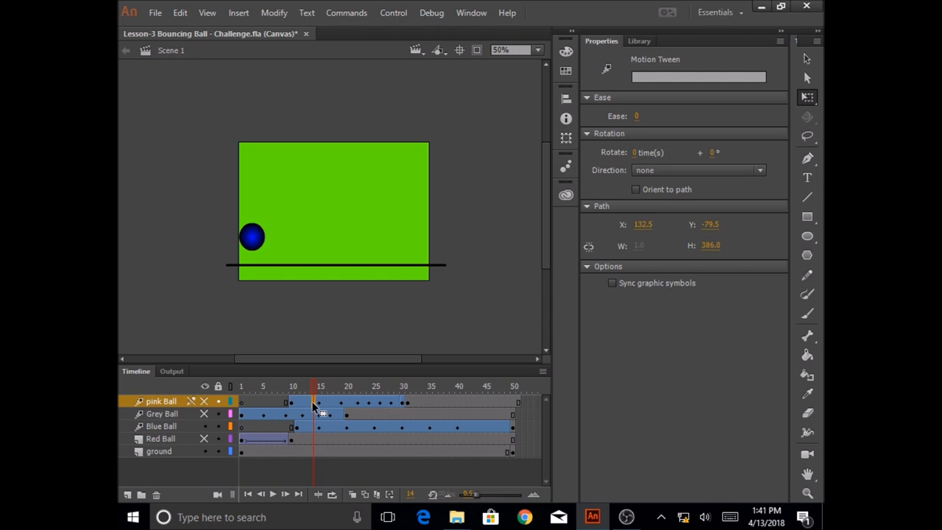
mouse_move(260, 274)
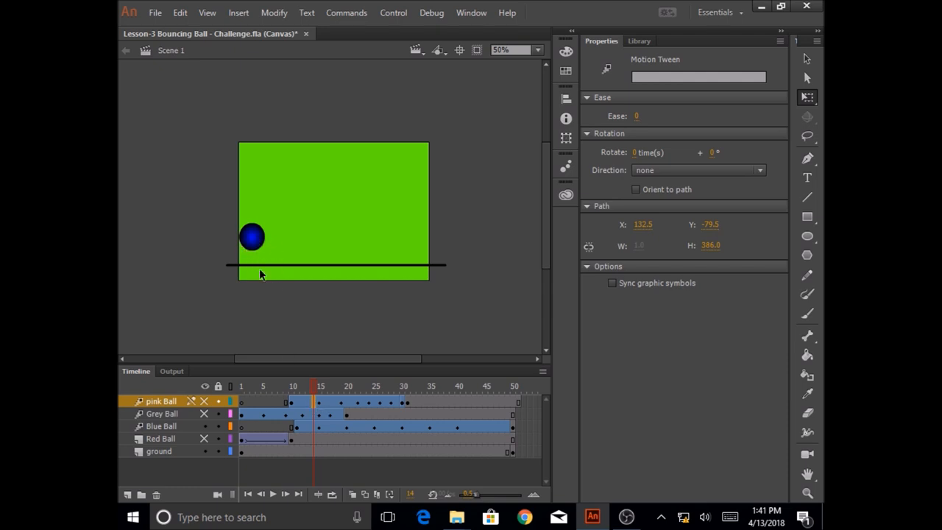
mouse_move(252, 306)
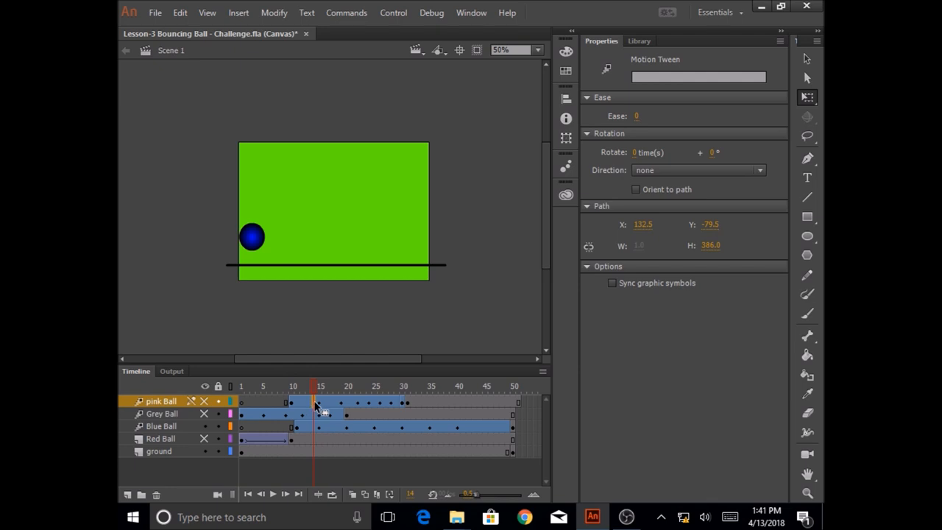
mouse_move(306, 434)
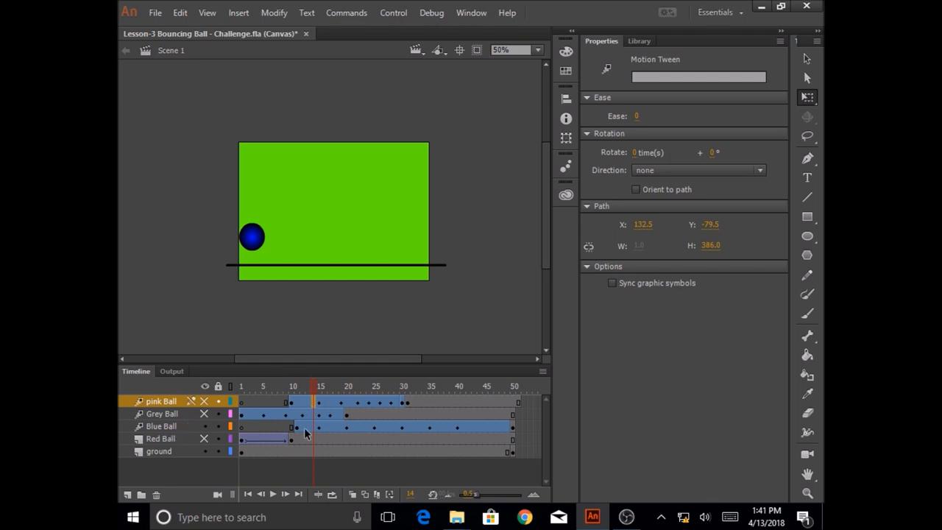
left_click(161, 426)
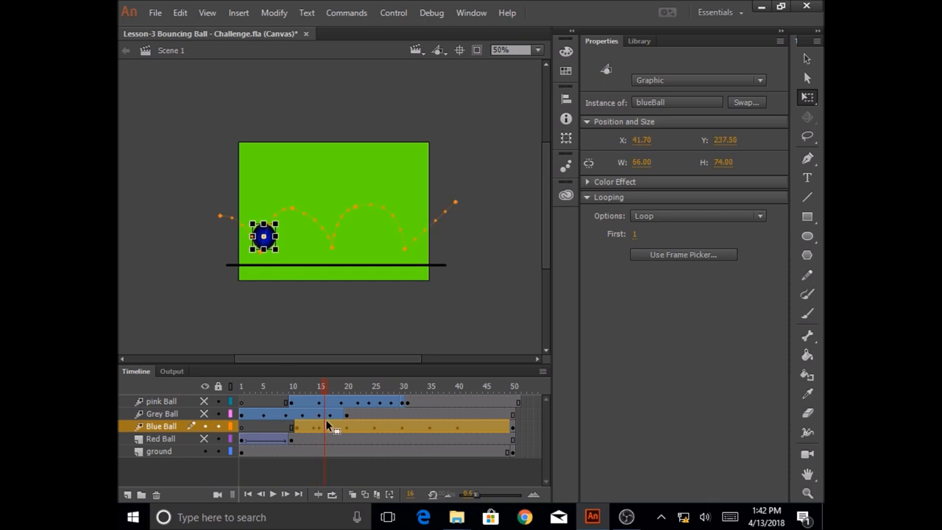
Step: Step through Blue Ball tween frames and select the ball on its motion path
left_click(328, 427)
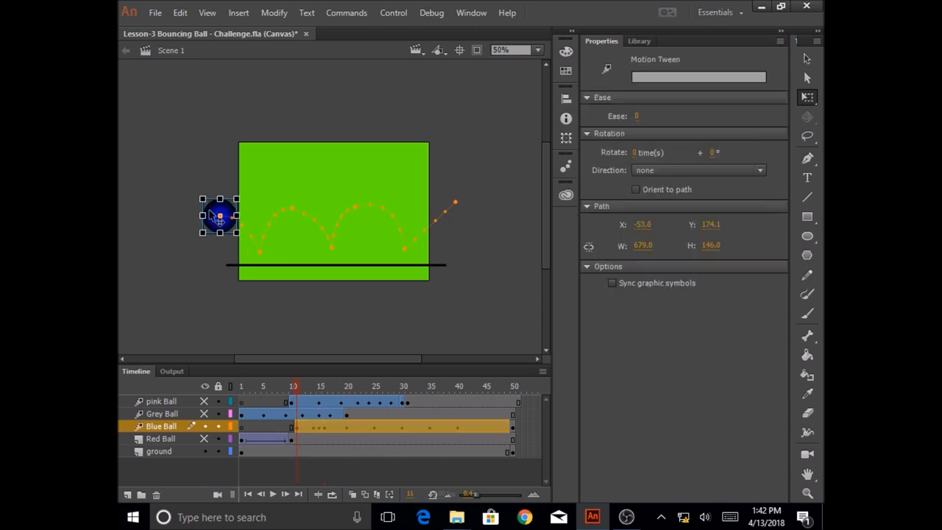
left_click(220, 215)
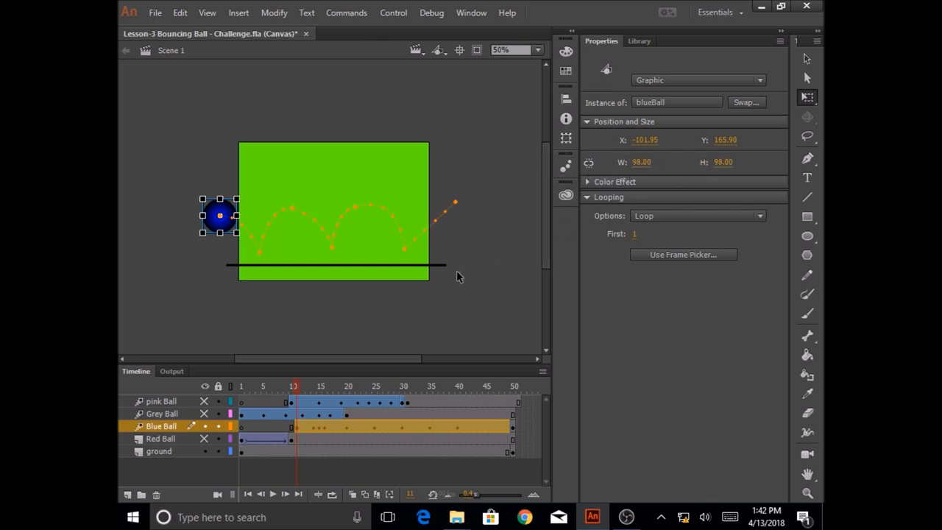
mouse_move(301, 221)
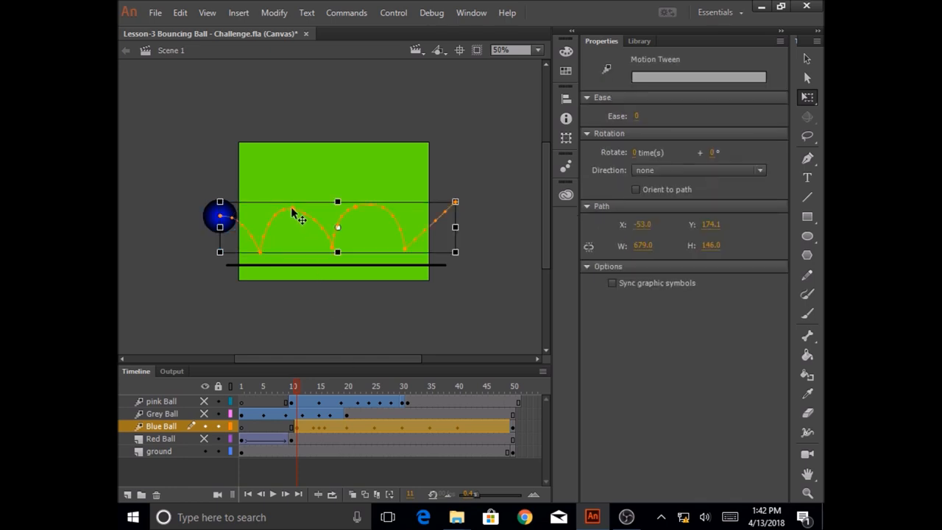
mouse_move(379, 221)
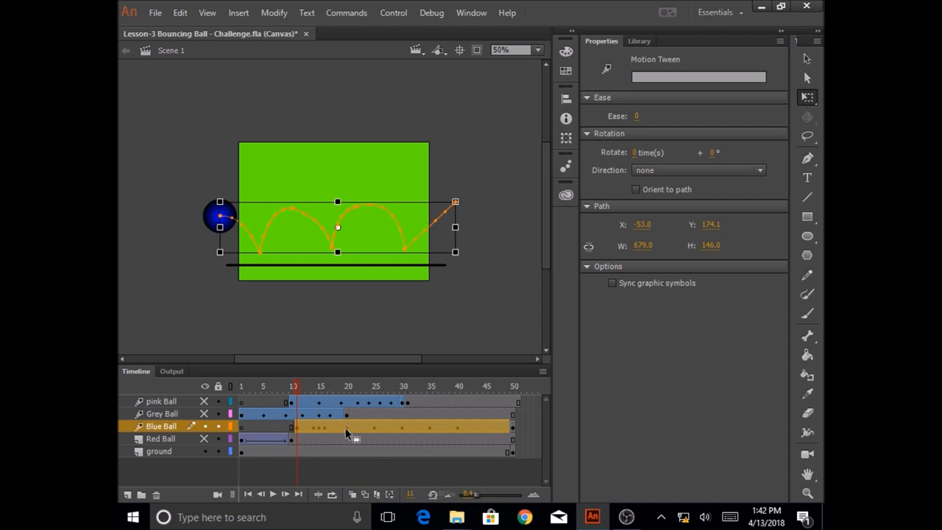
left_click(347, 385)
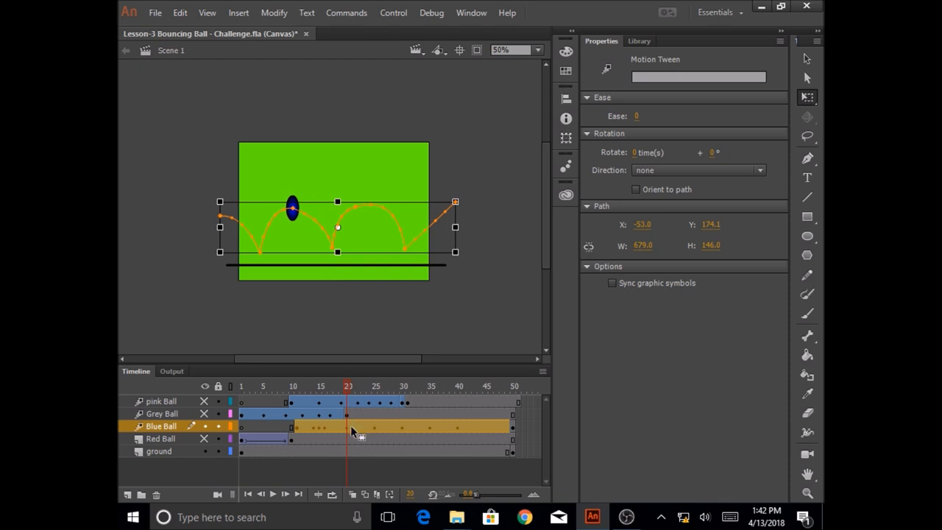
Step: Resize the blue ball at frame 20 to 98 by 98 and deselect it
left_click(442, 298)
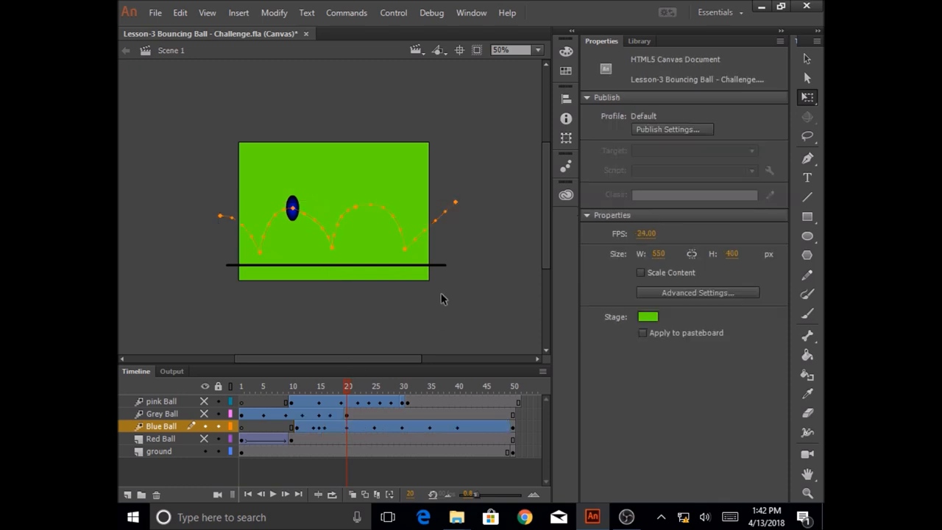
mouse_move(475, 184)
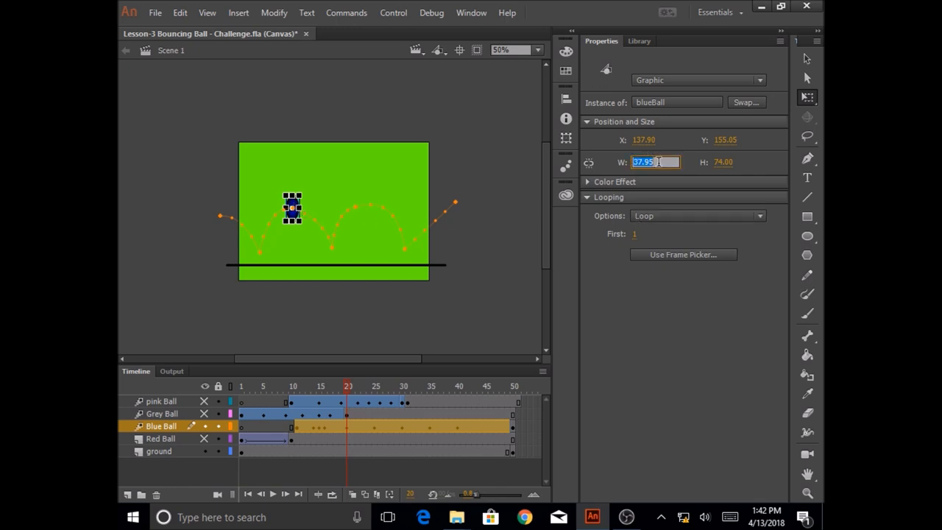
type("98")
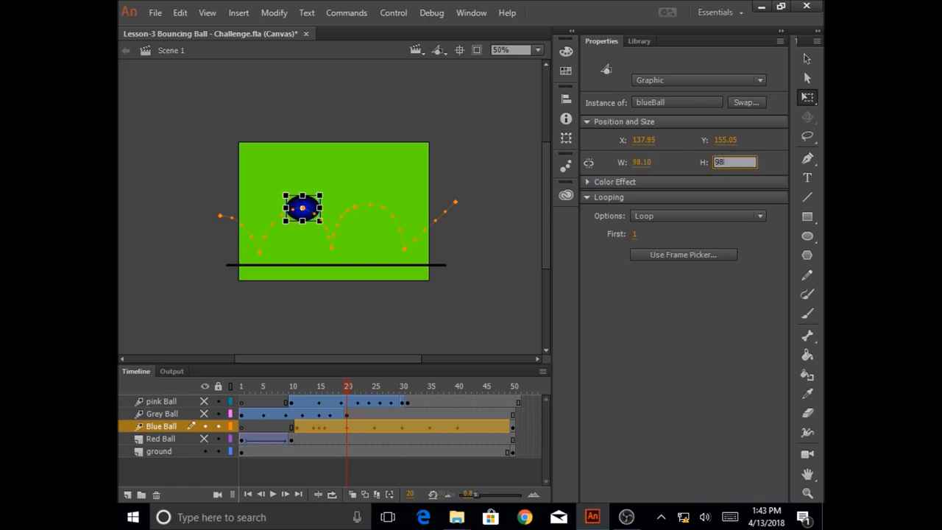
left_click(457, 304)
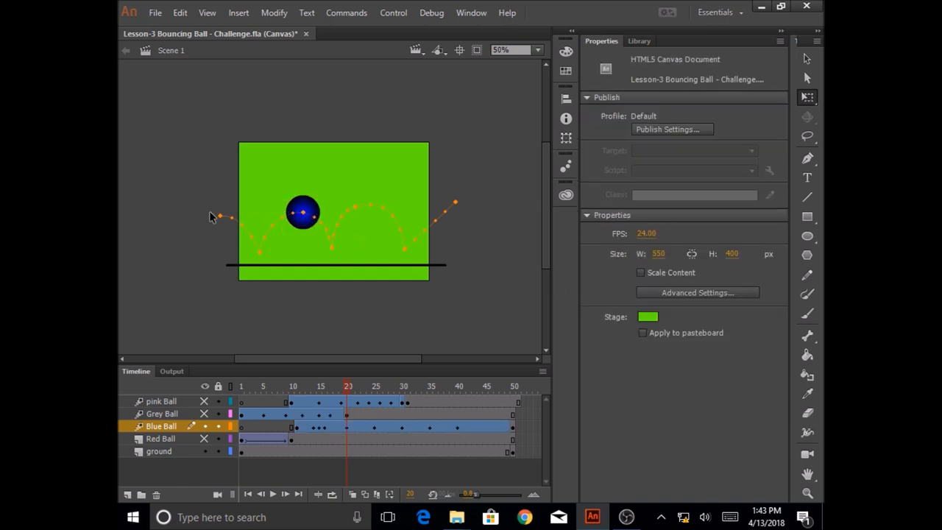
mouse_move(325, 234)
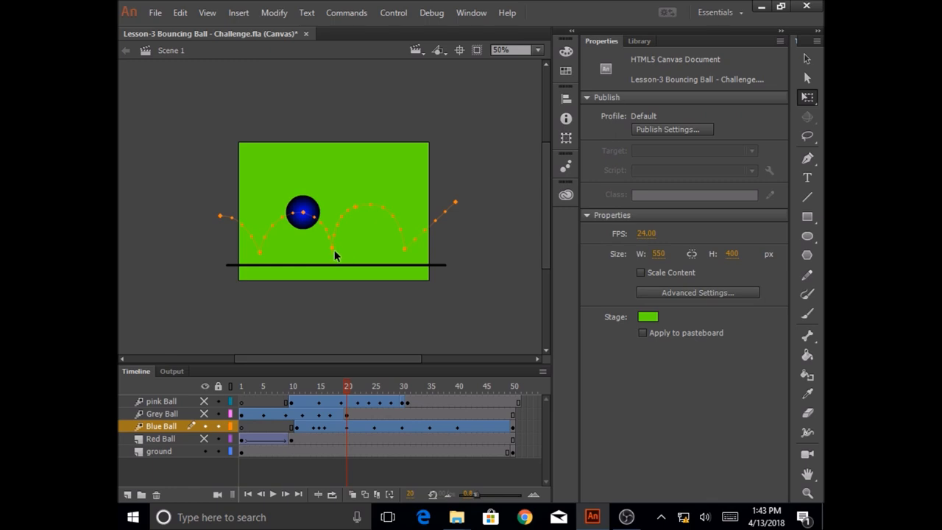
mouse_move(337, 252)
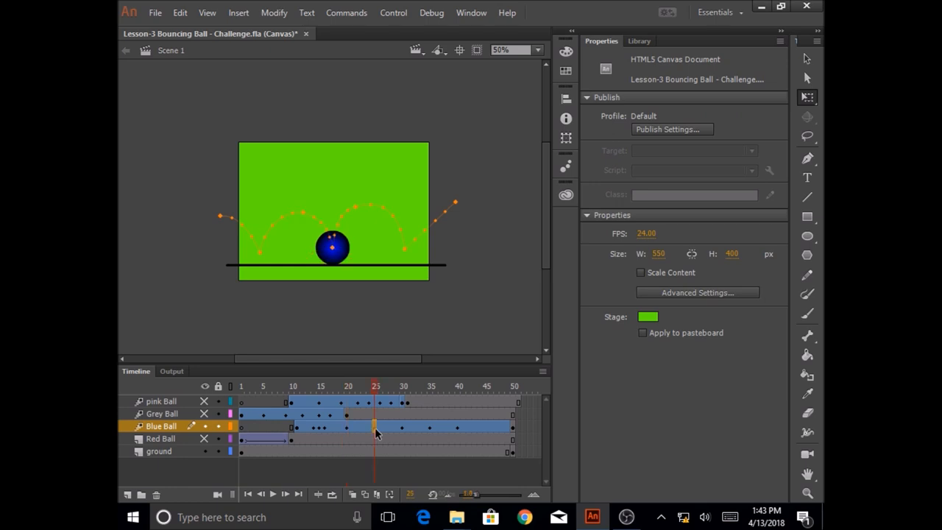
Step: Squash the ball at frame 25 to about 78 by 82 with the transform handles
left_click(332, 248)
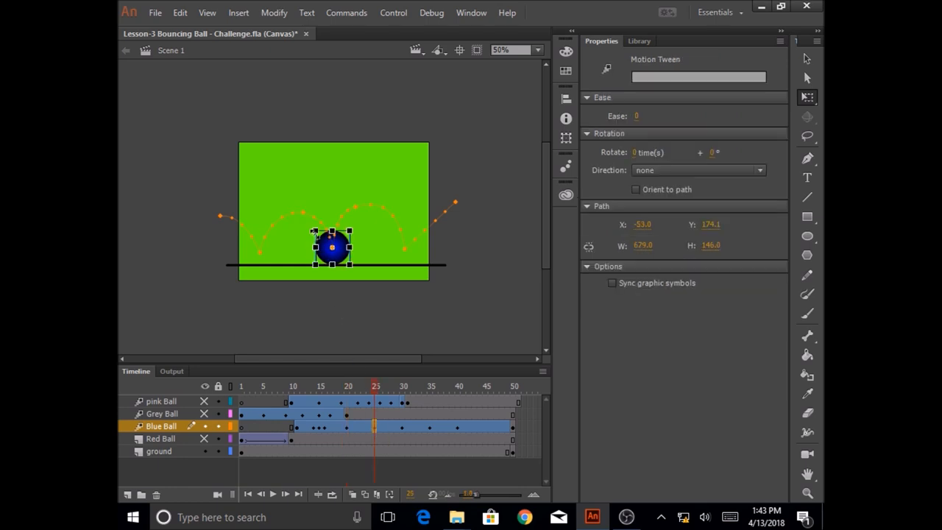
left_click(333, 248)
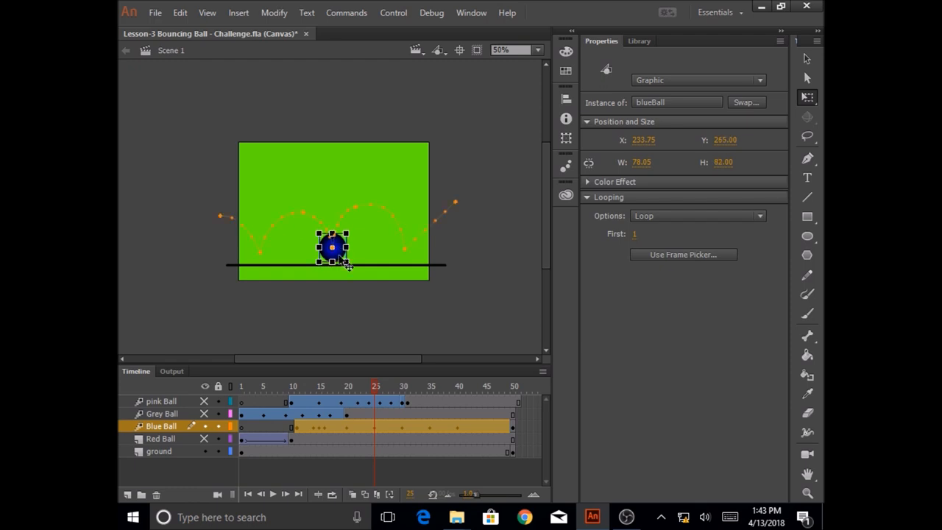
left_click_drag(333, 248, 333, 253)
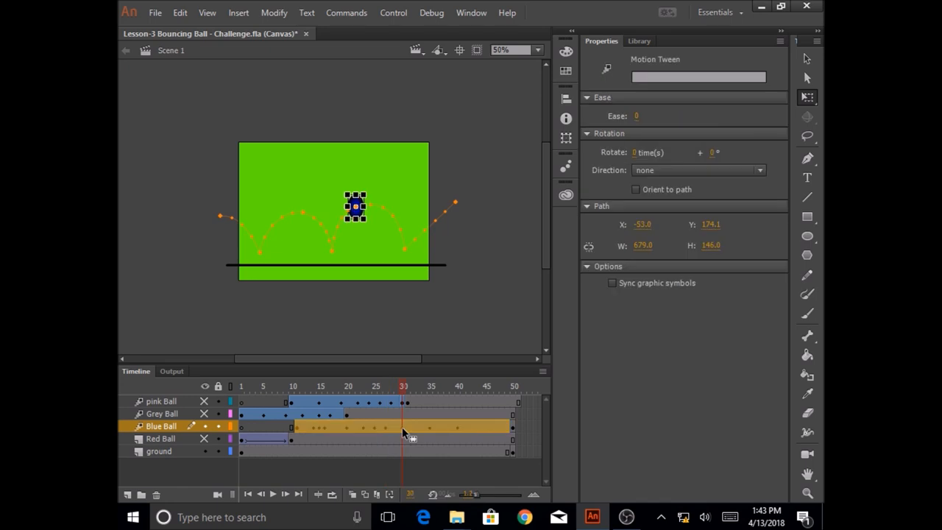
mouse_move(433, 433)
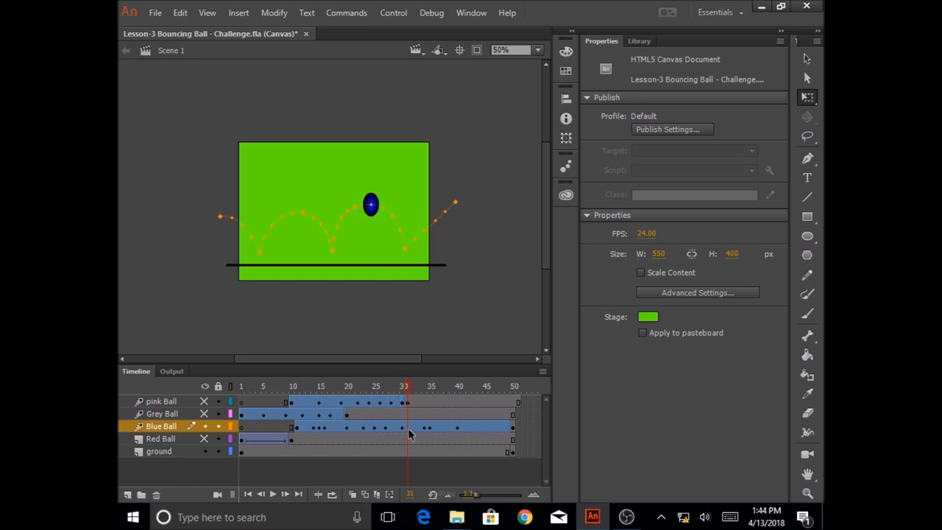
Step: Squash the ball at frame 35 to about 62 by 54, then select it at frame 40
left_click(409, 427)
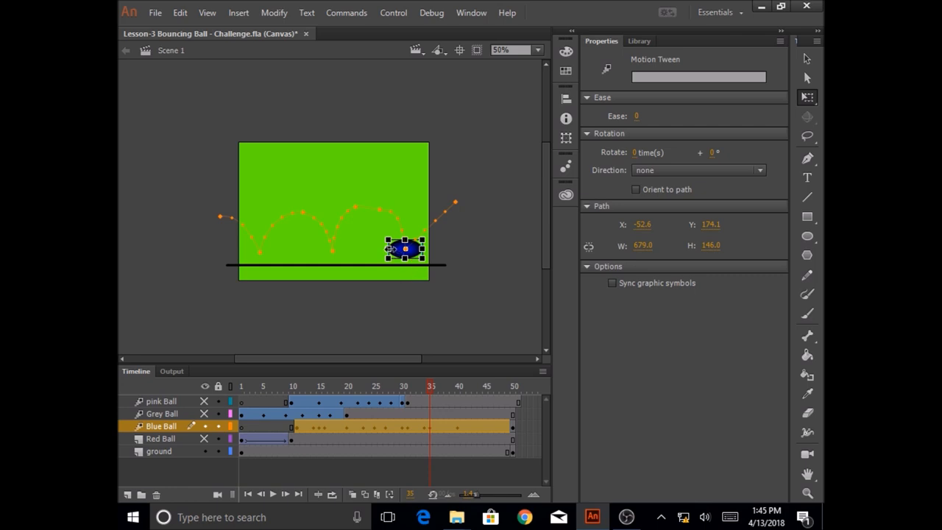
left_click(404, 248)
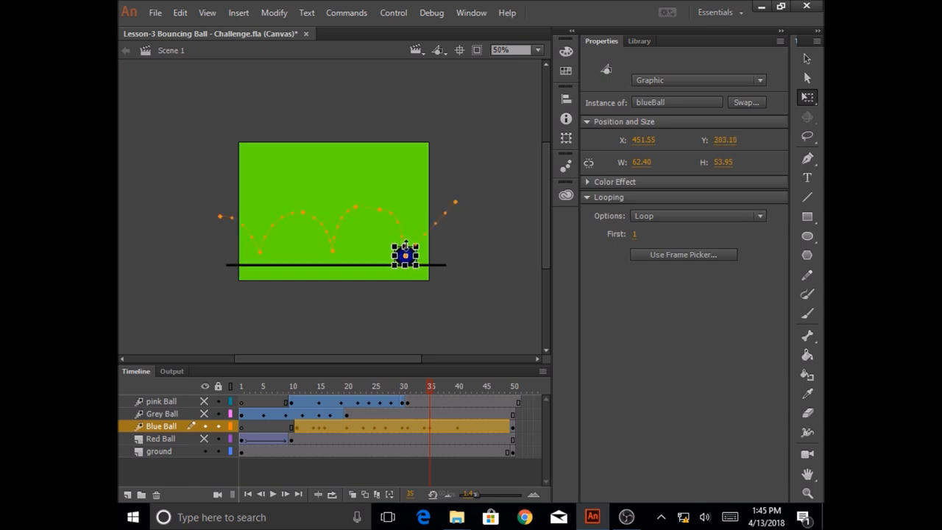
left_click(425, 427)
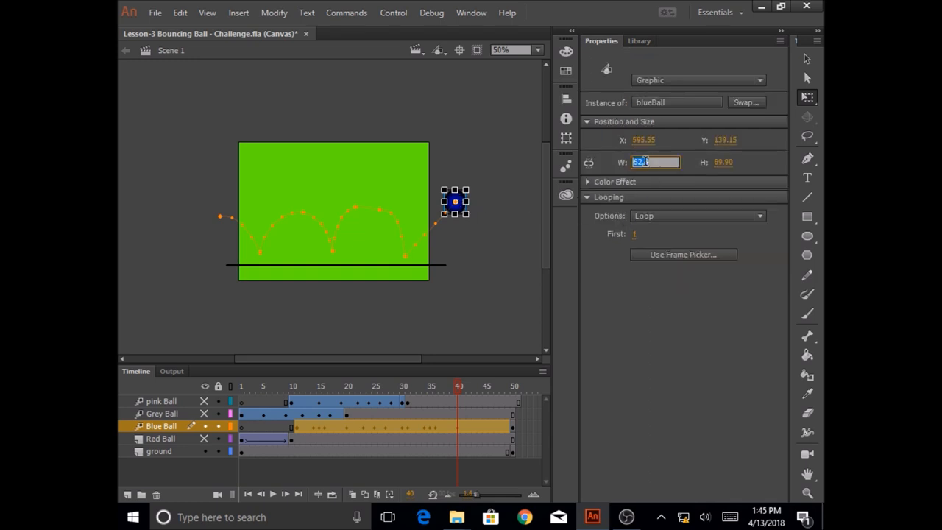
type("98.00")
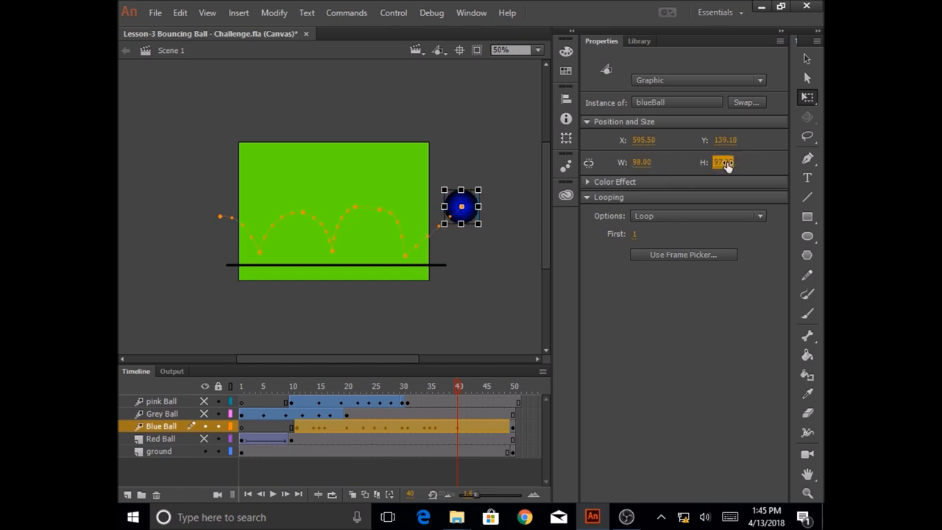
Step: Apply 98 by 98 to the frame 40 ball, deselect, and rewind near frame 11
left_click(211, 250)
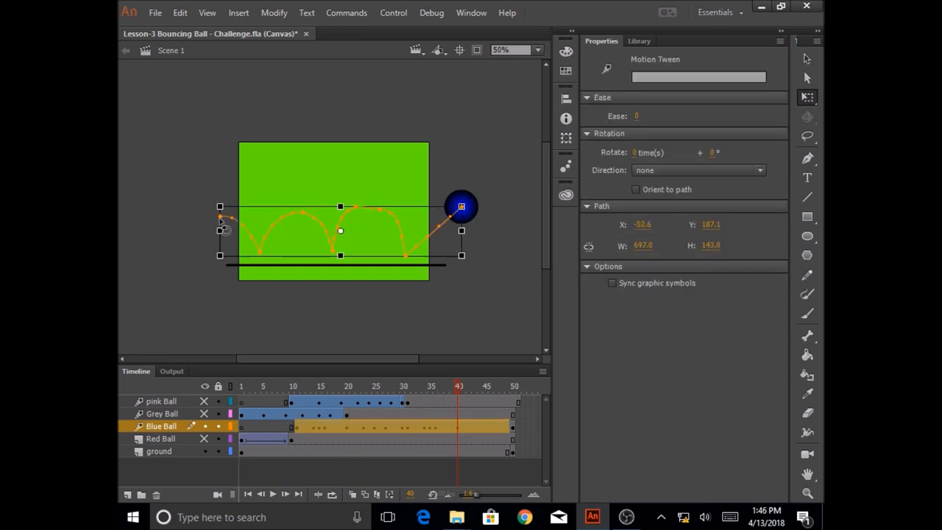
left_click(238, 199)
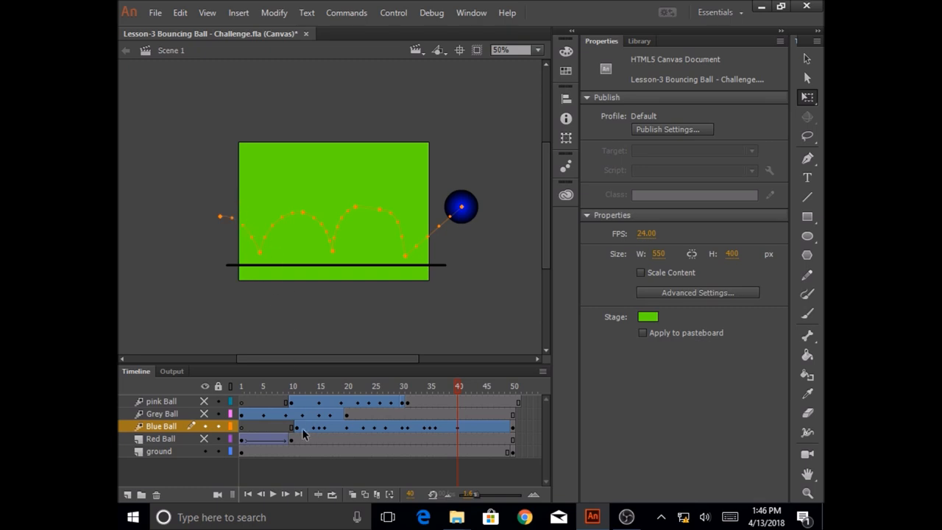
left_click(293, 386)
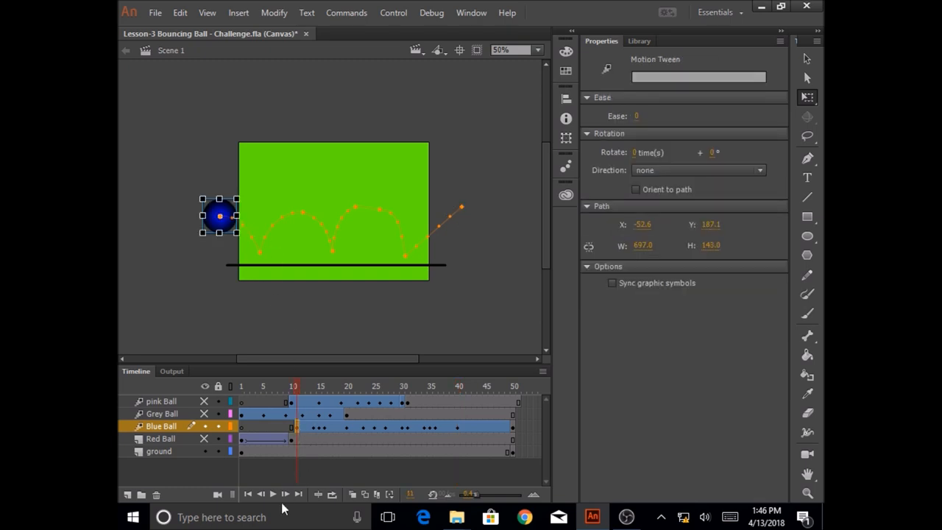